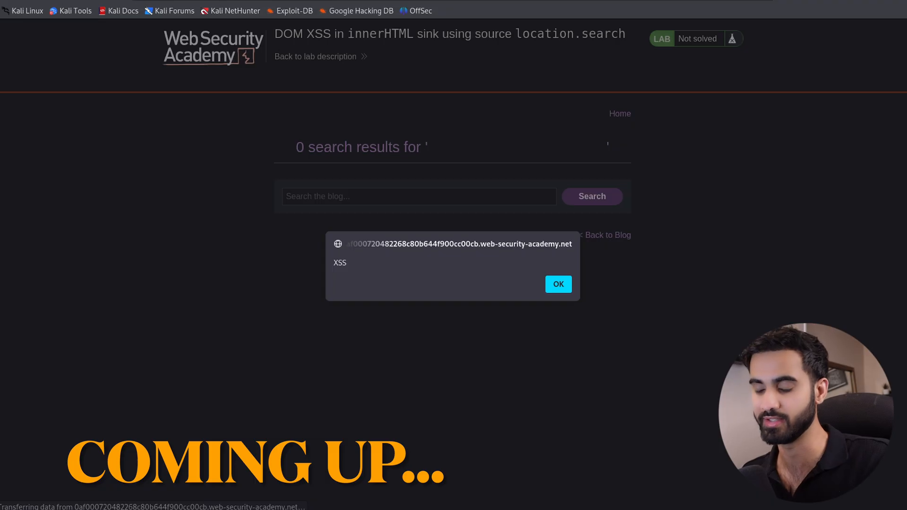
- Dismiss the XSS alert dialog to return to the lab's blog home page
left_click(558, 284)
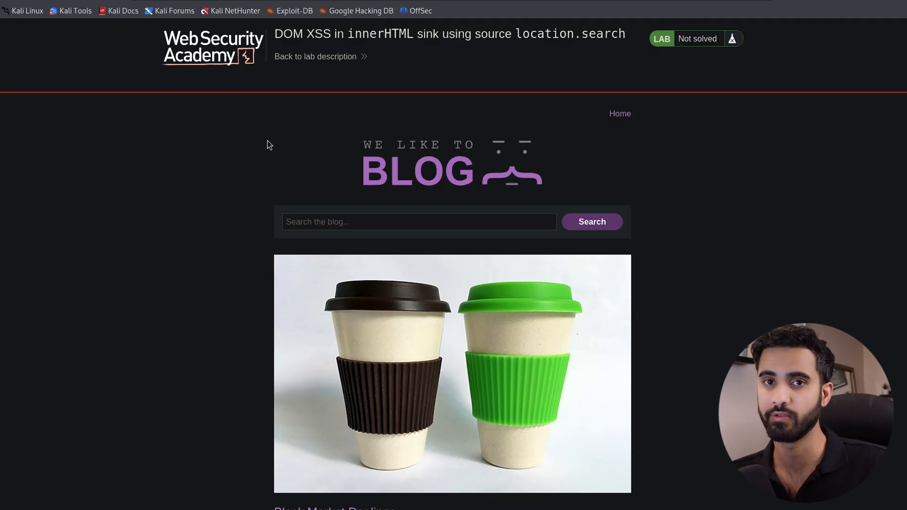
scroll("down", 3)
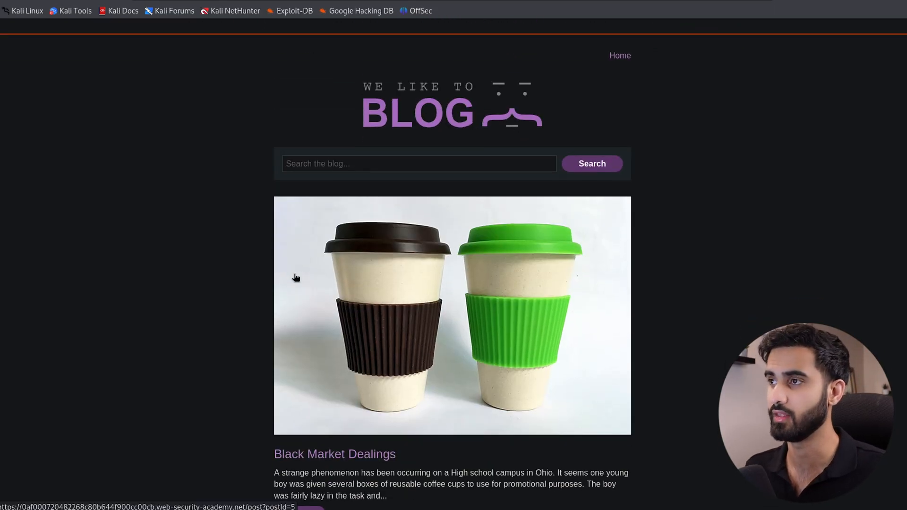
scroll("down", 3)
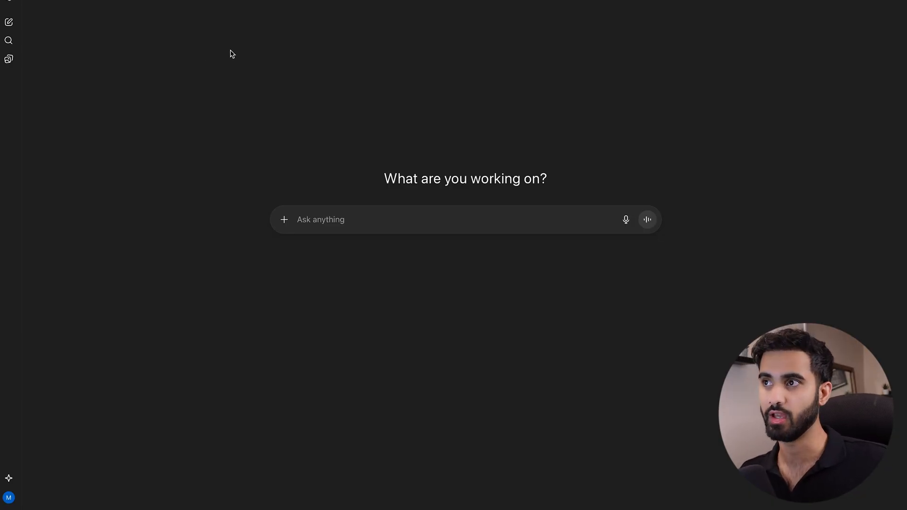
mouse_move(300, 139)
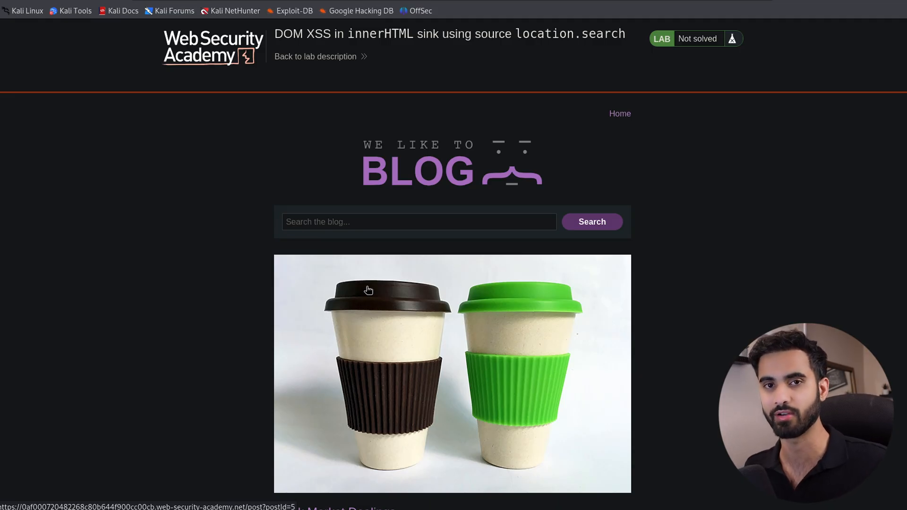
mouse_move(388, 289)
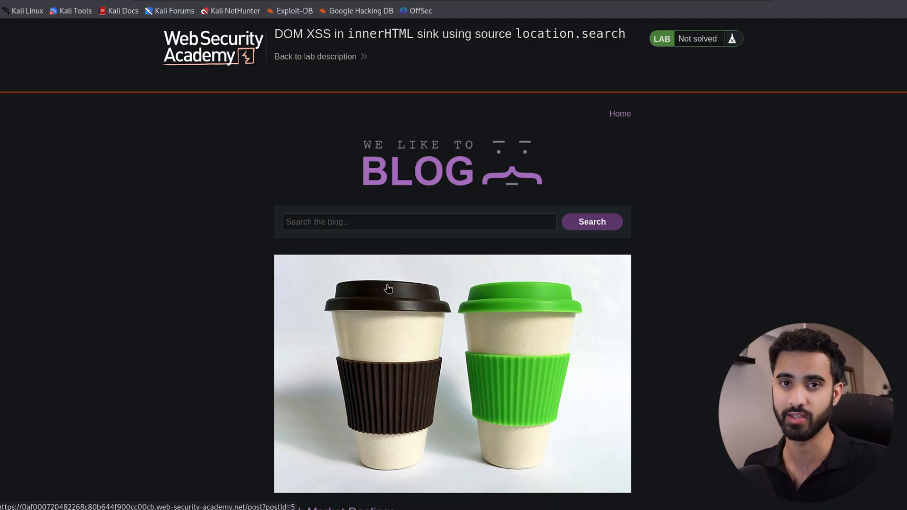
mouse_move(289, 153)
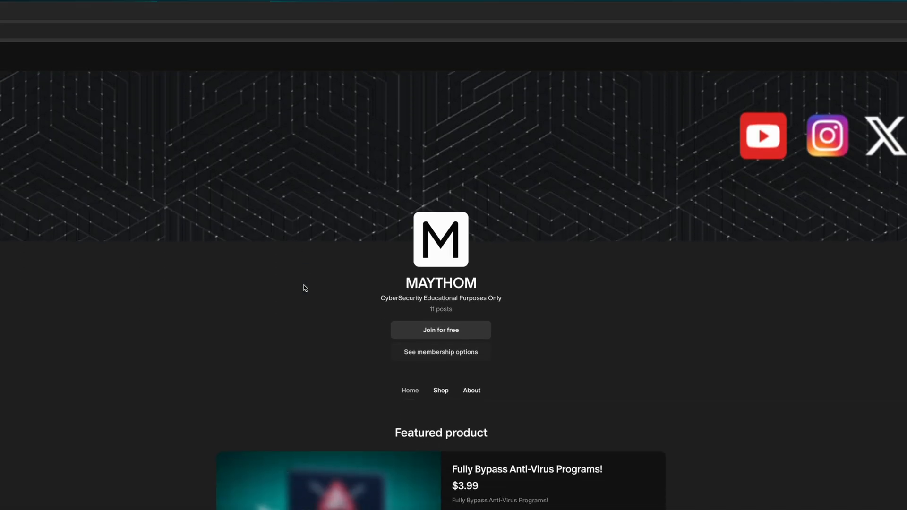
scroll("down", 3)
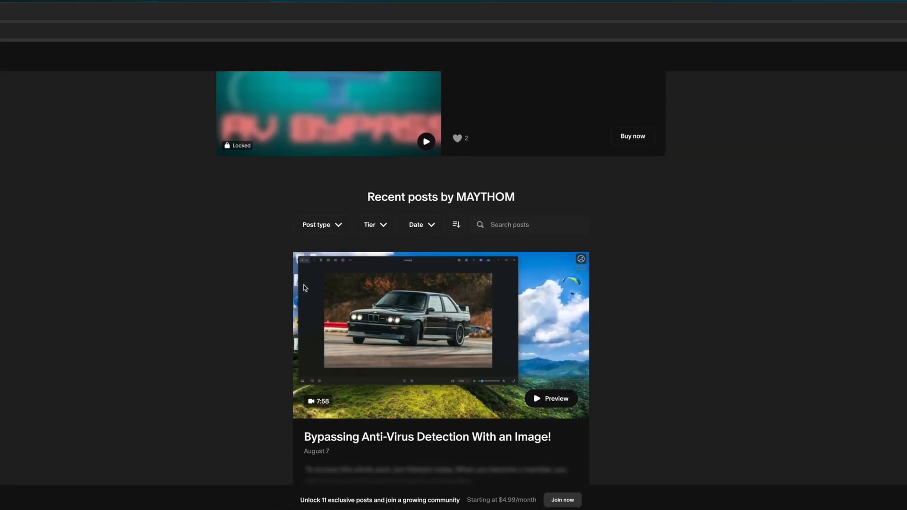
scroll("down", 3)
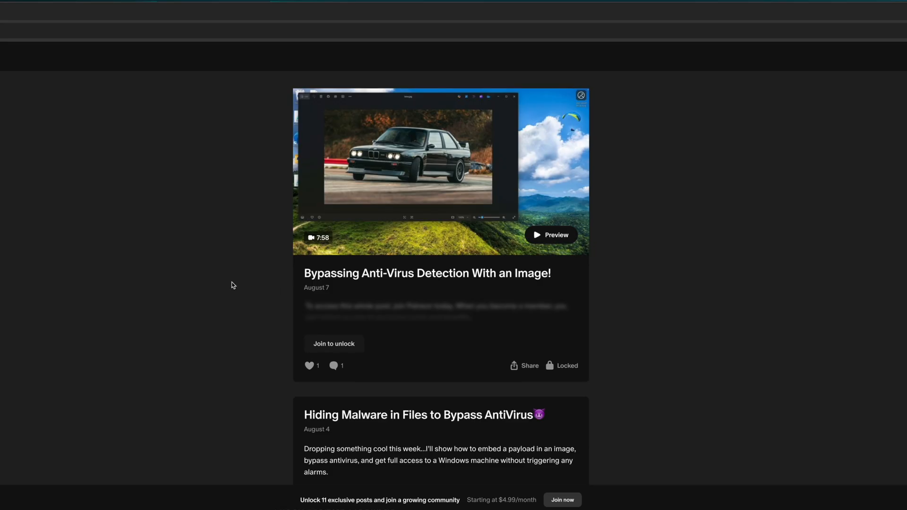
scroll("down", 3)
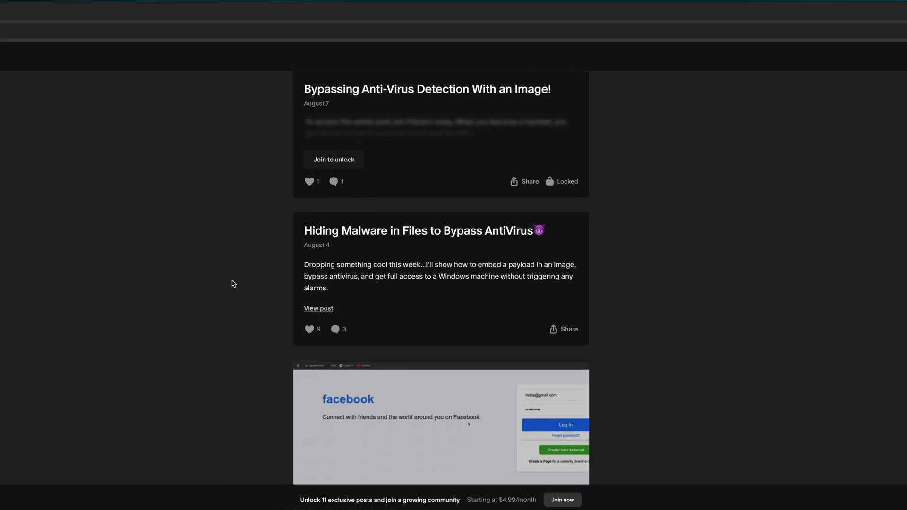
scroll("down", 3)
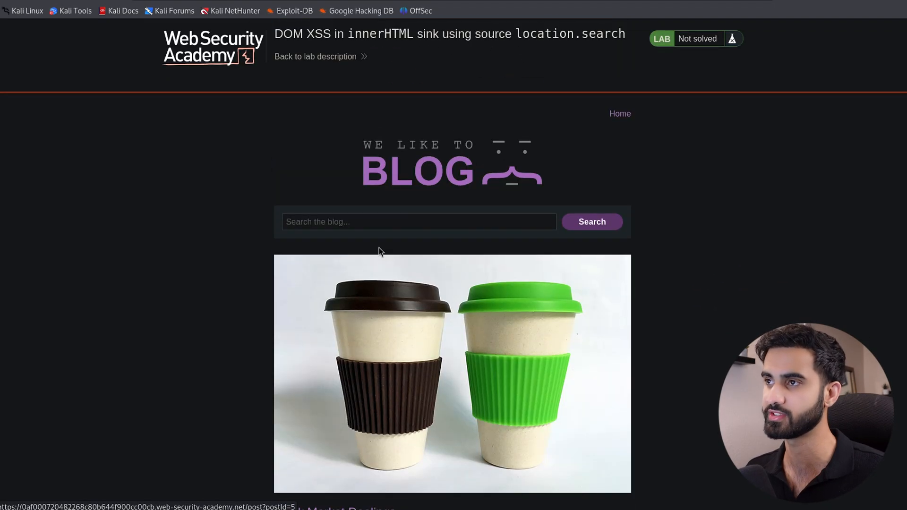
- Search the blog for the test string '3wte', select the echoed term, and bring up developer tools
left_click(418, 221)
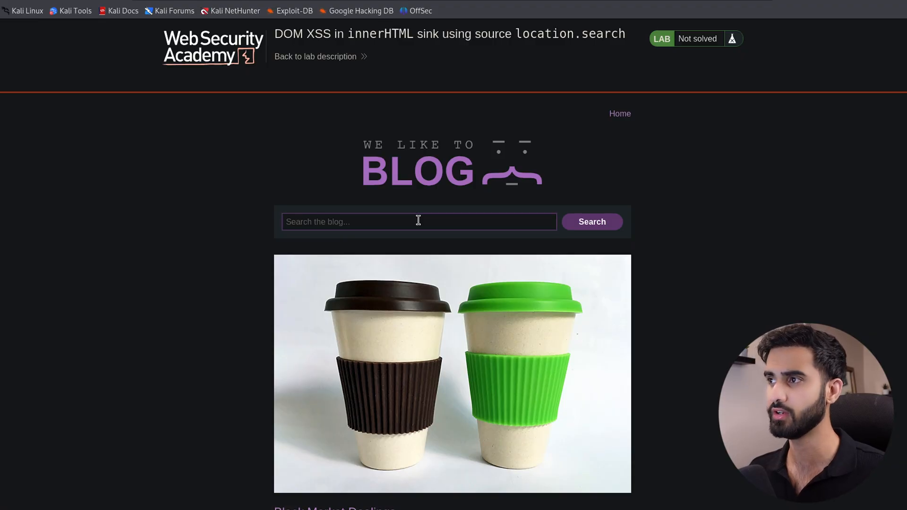
left_click(591, 221)
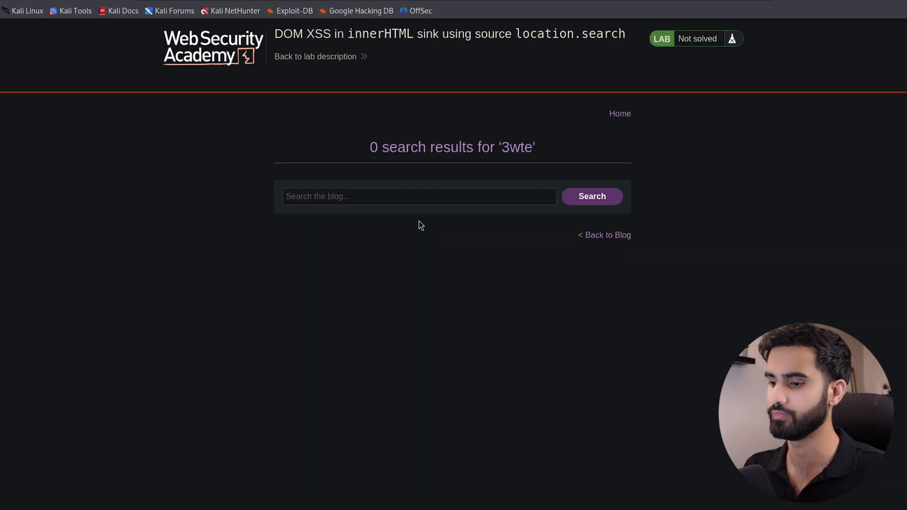
double_click(517, 147)
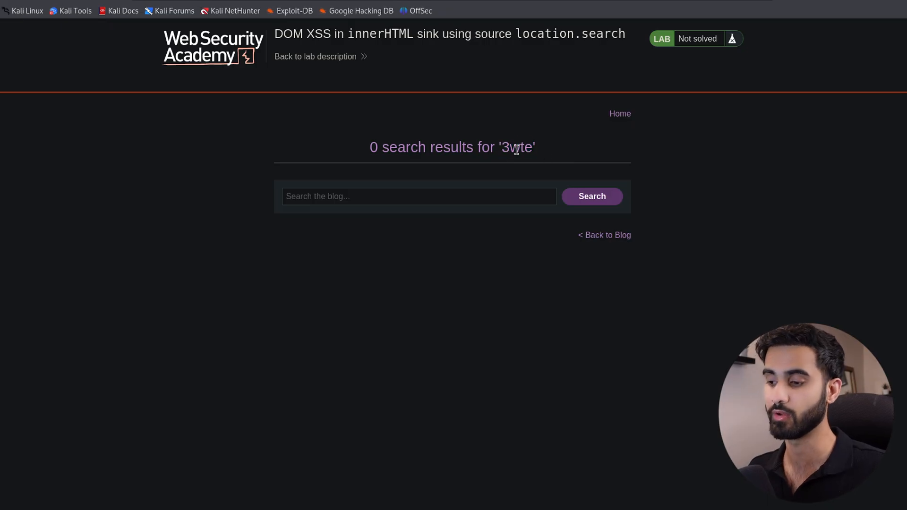
double_click(516, 148)
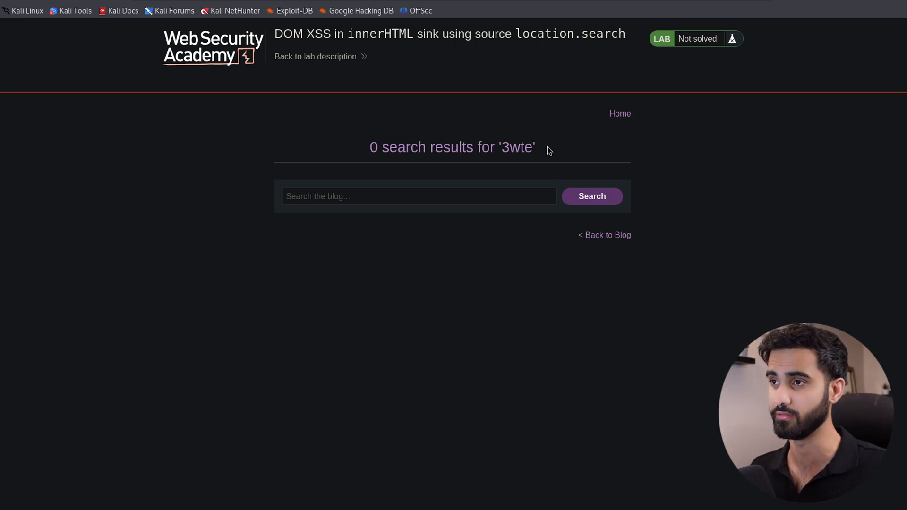
key("F12")
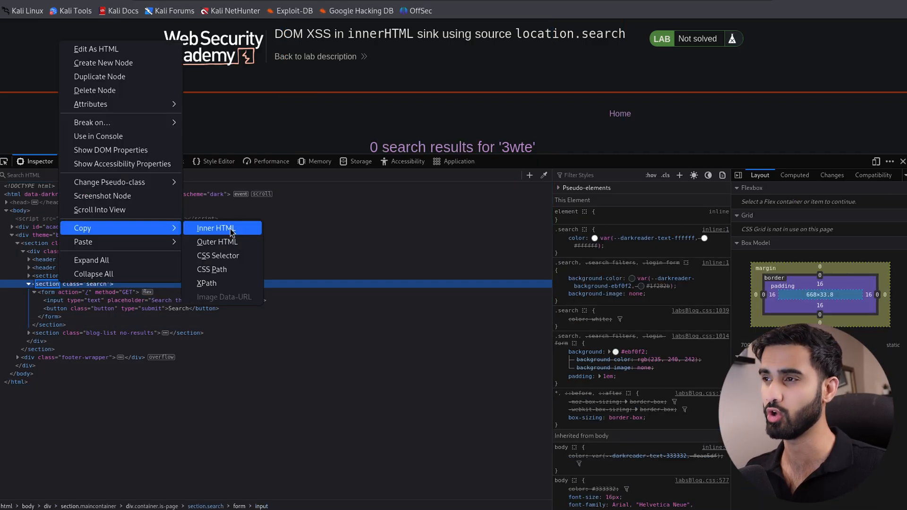
- Copy the section.search node's inner HTML from the page inspector
left_click(215, 228)
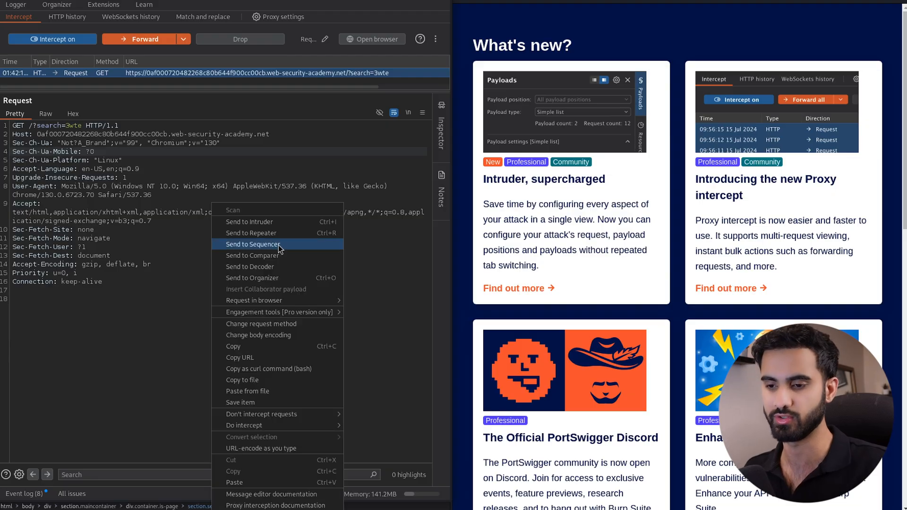
mouse_move(249, 232)
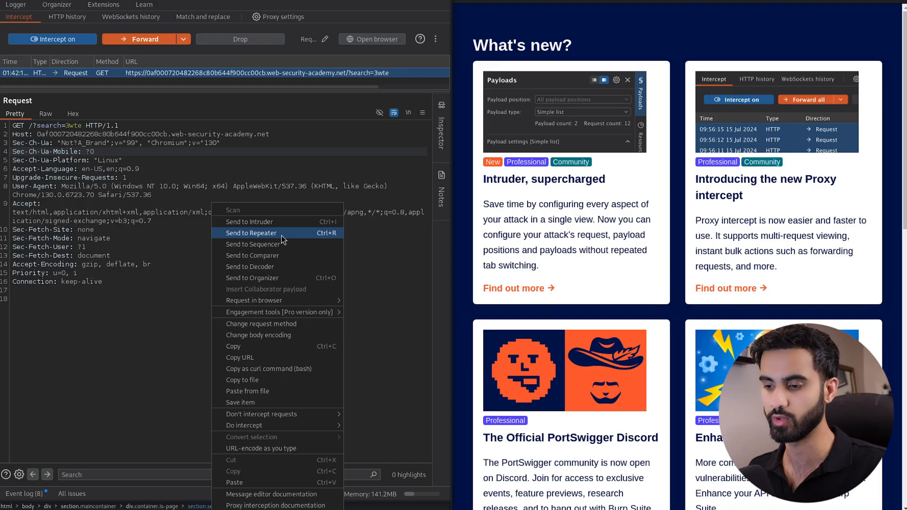
- Send the intercepted search=3wte request to Repeater, replay it for a 200 OK, and bring up copy options on the request text
left_click(252, 232)
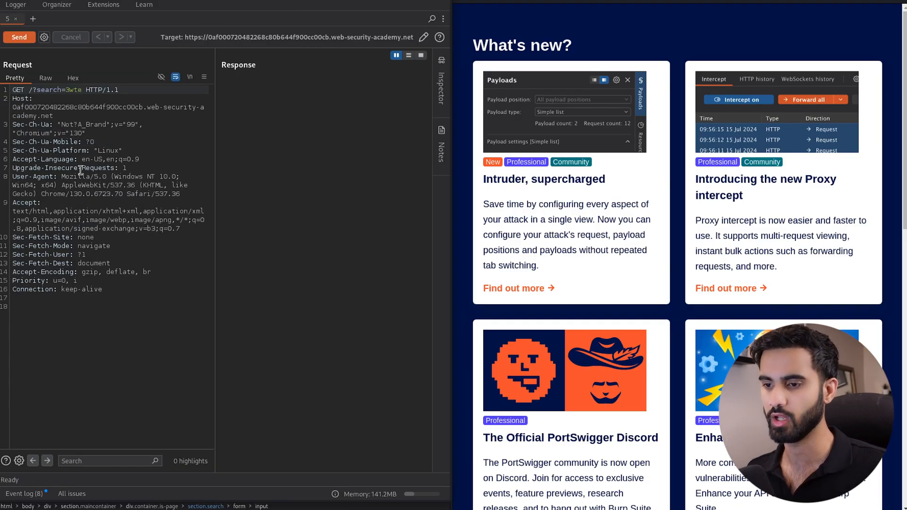
mouse_move(140, 49)
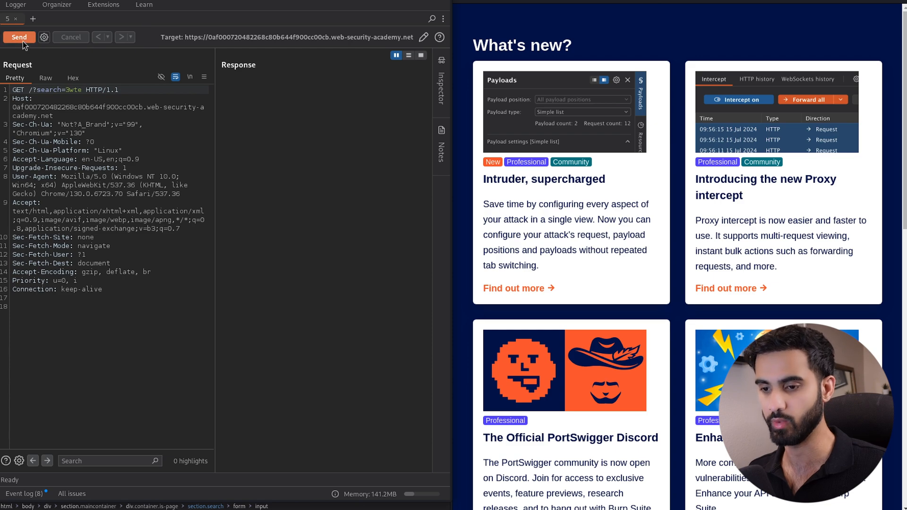
mouse_move(22, 40)
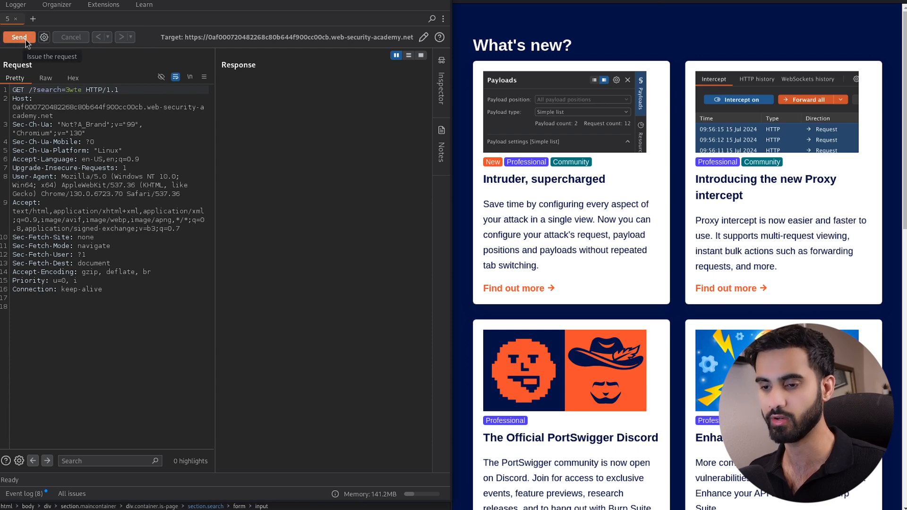
left_click(19, 36)
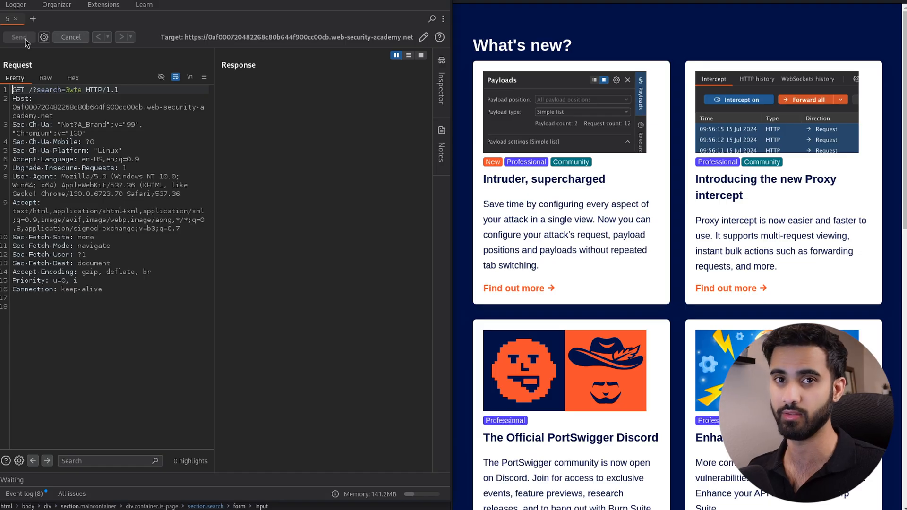
left_click(19, 37)
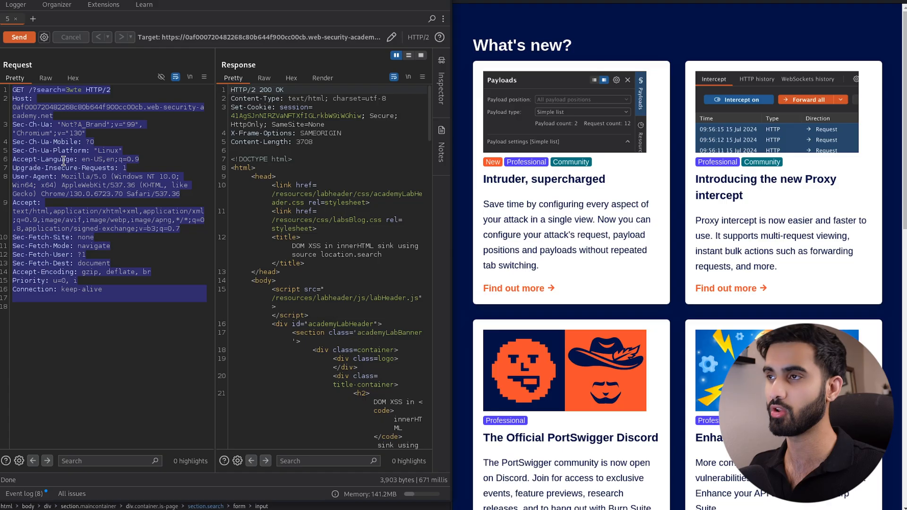
right_click(63, 161)
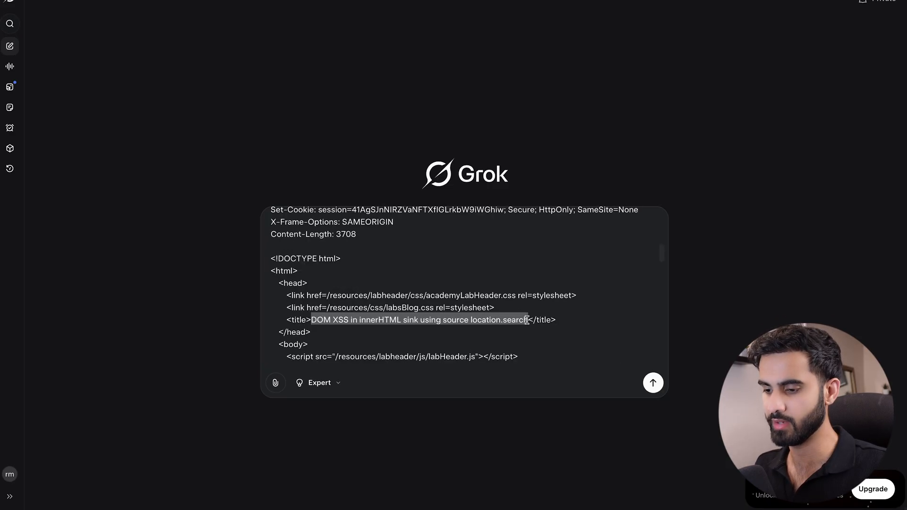
- Prefix the pasted request with 'I will provide the html source, request and response. find the vulnerabilities and give me the url to test the' and submit it to Grok
key("Delete")
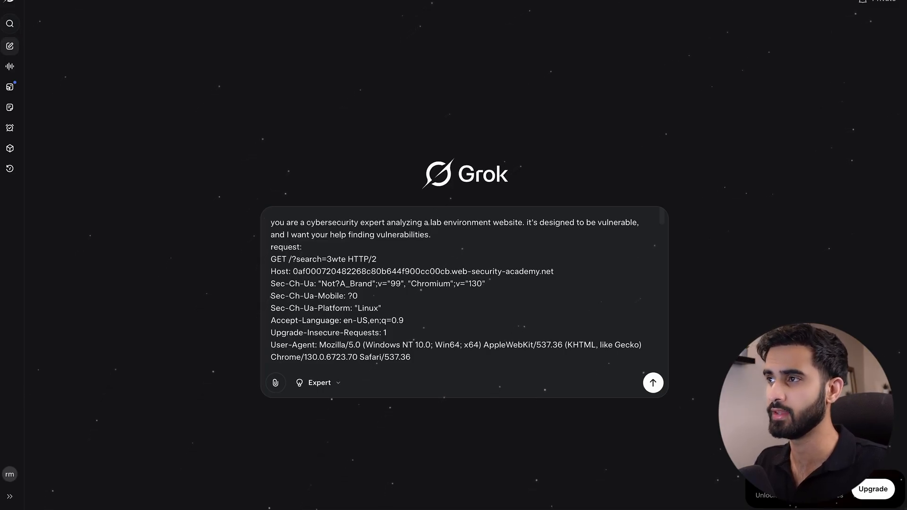
type("I will pro")
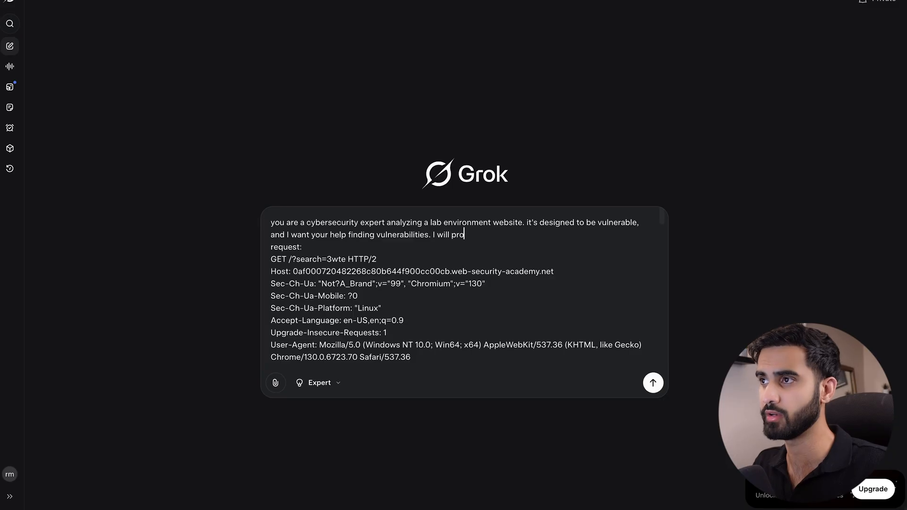
type("vide the html source, request and")
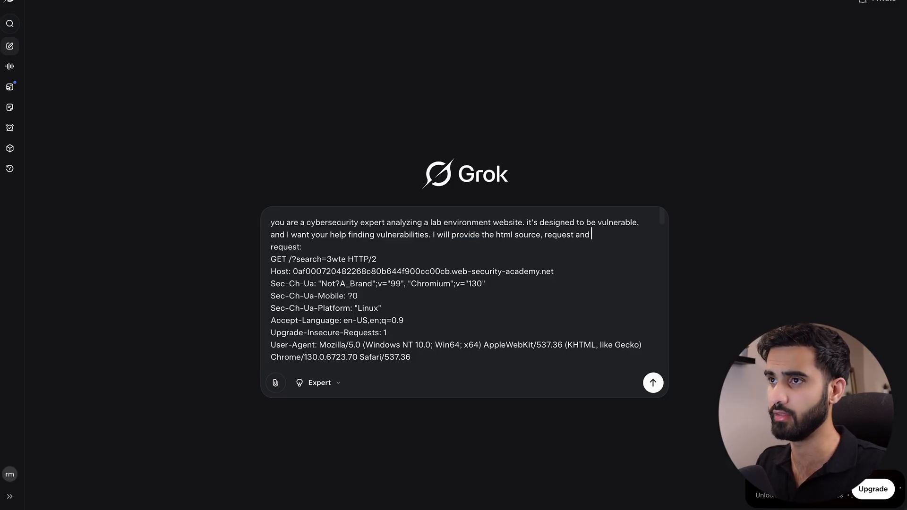
type("response")
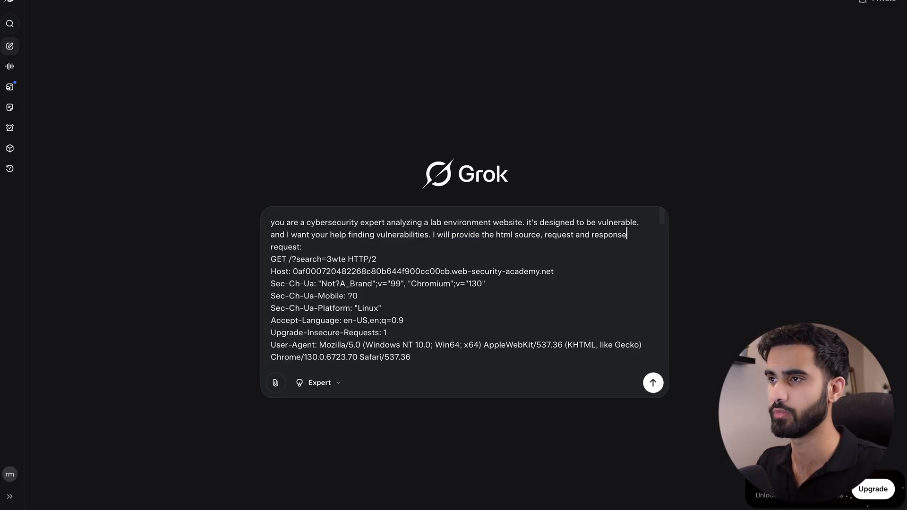
type(".")
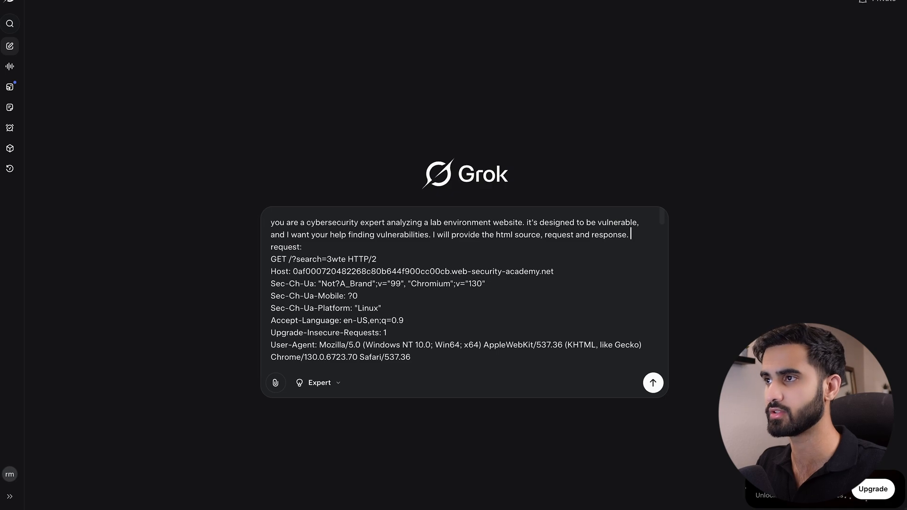
type("find the vulnerabilities and give me the url")
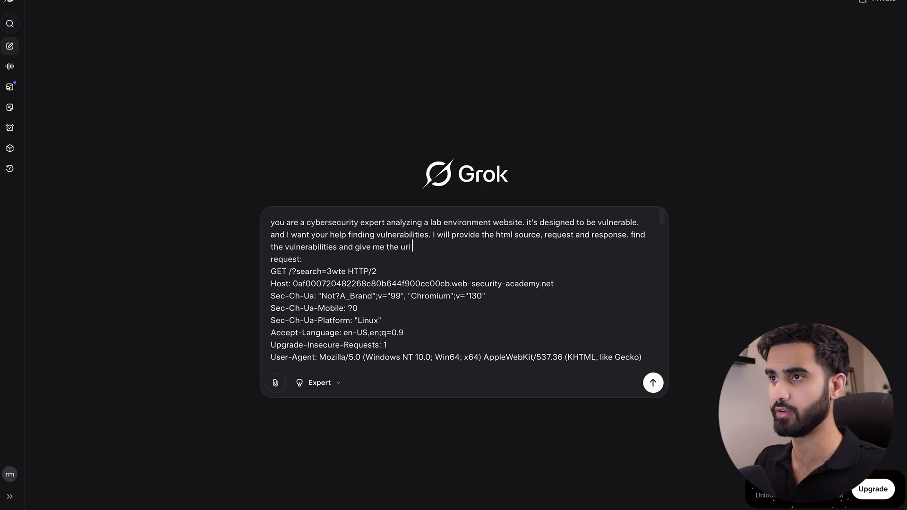
type("to test them")
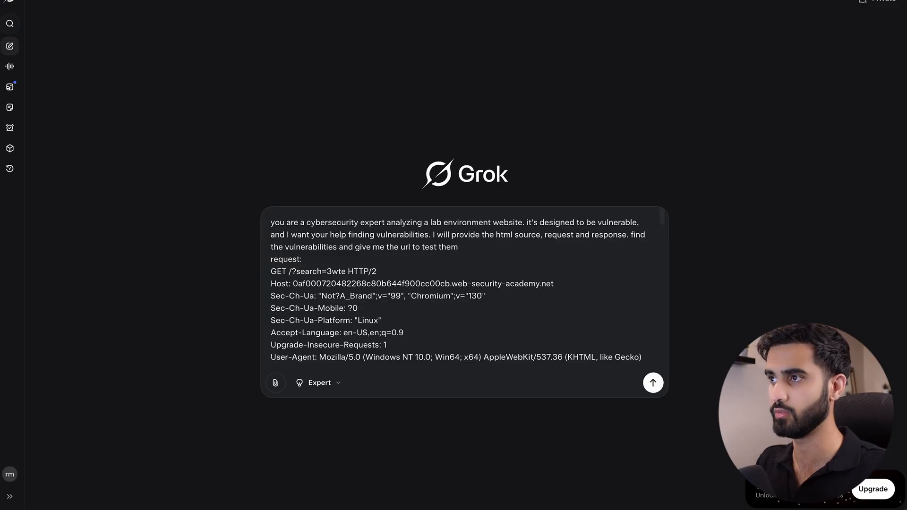
left_click(653, 383)
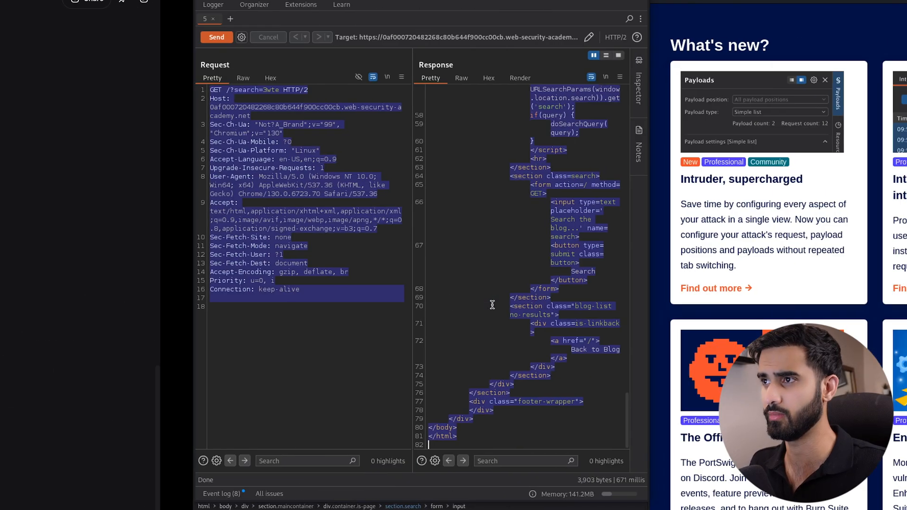
- Switch back to Burp Repeater to copy the request and full HTML response
key("alt+Tab")
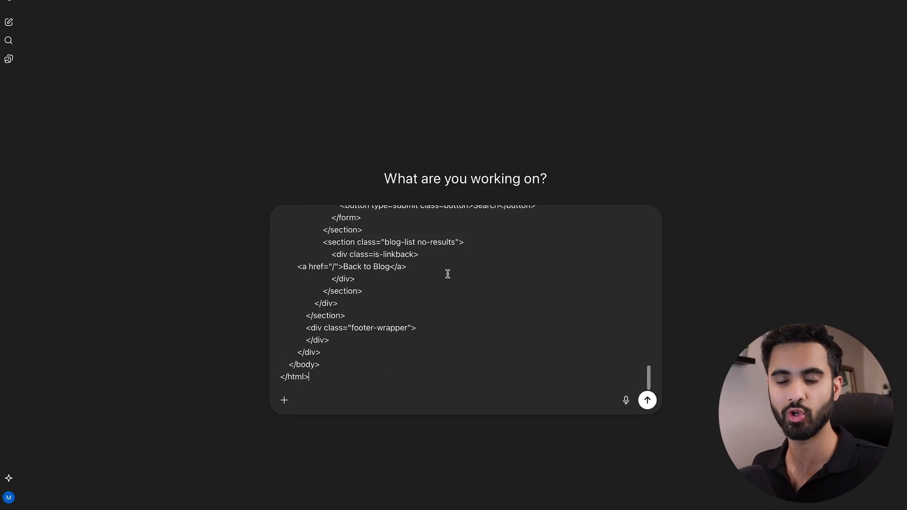
- Submit the ChatGPT prompt containing the pasted request and response HTML
left_click(646, 400)
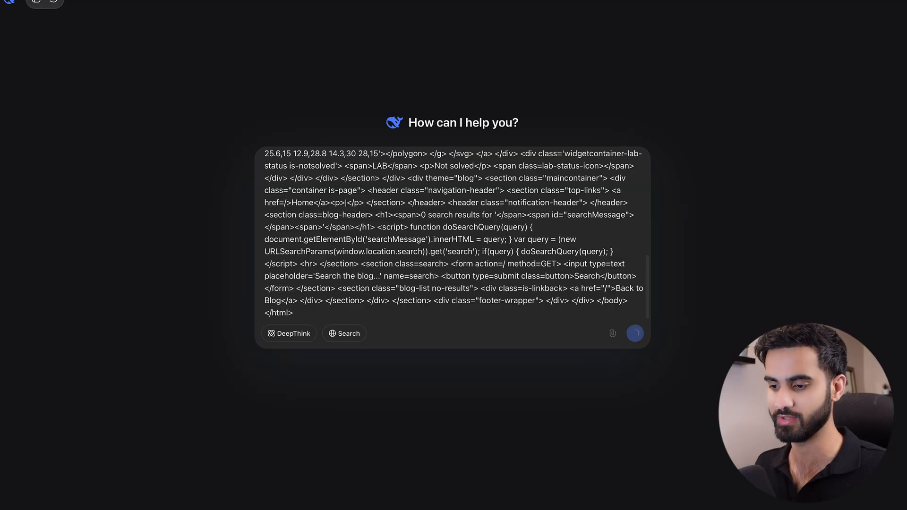
- Submit the HTML to DeepSeek and select the img onerror payload URL from its Test Payloads list
left_click(635, 333)
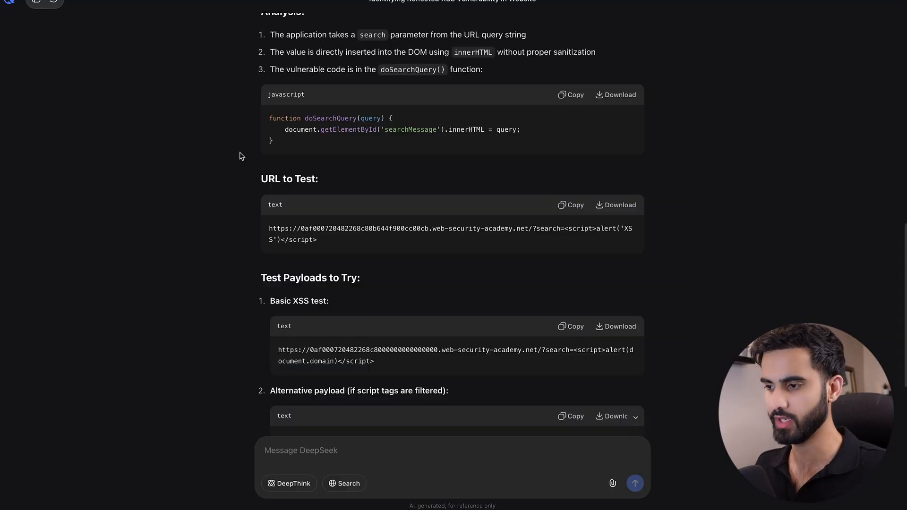
scroll("down", 3)
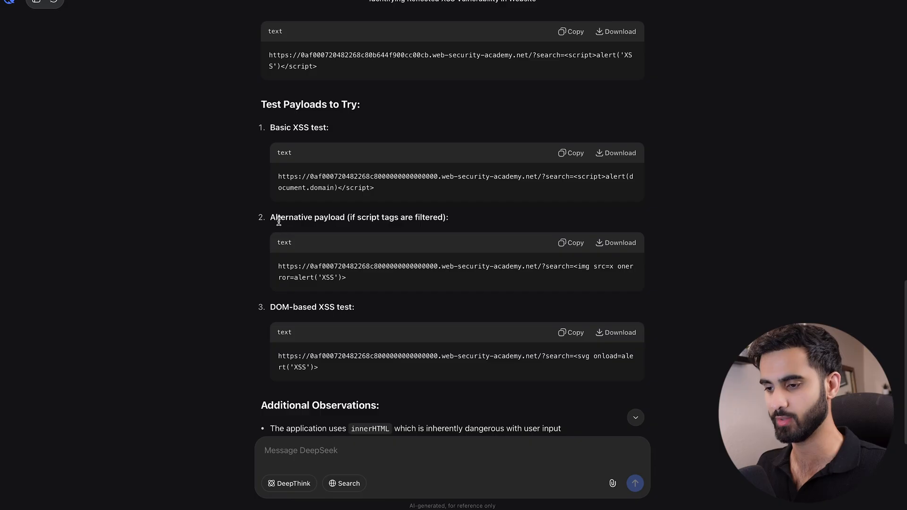
mouse_move(488, 180)
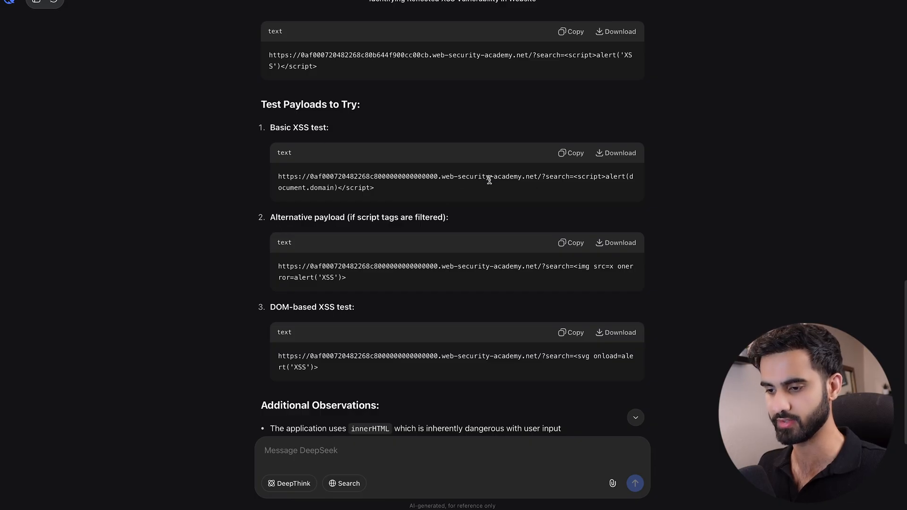
left_click_drag(573, 177, 374, 187)
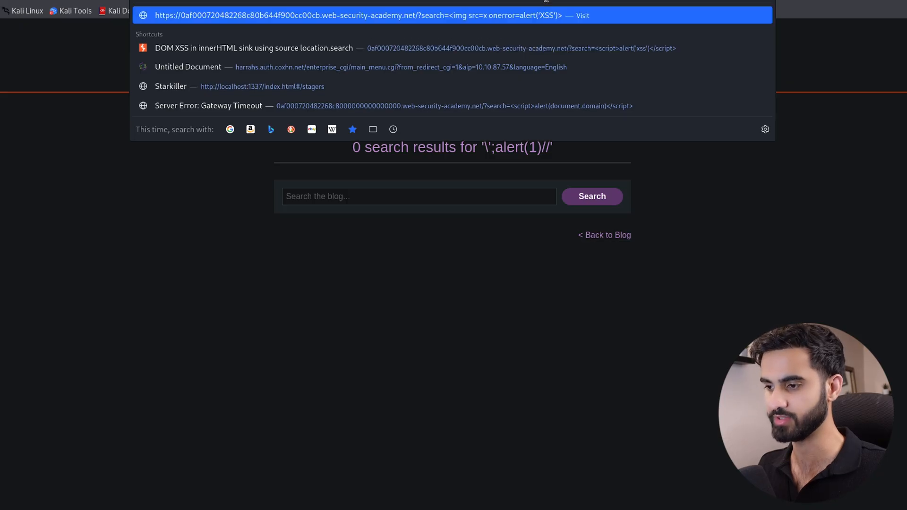
- Load the lab page with the img onerror payload URL and dismiss the resulting XSS alert
key("Enter")
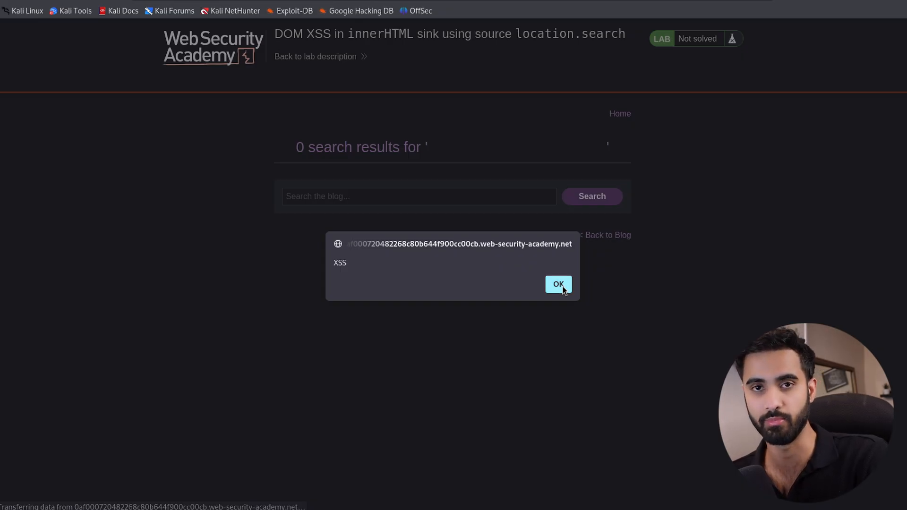
left_click(558, 284)
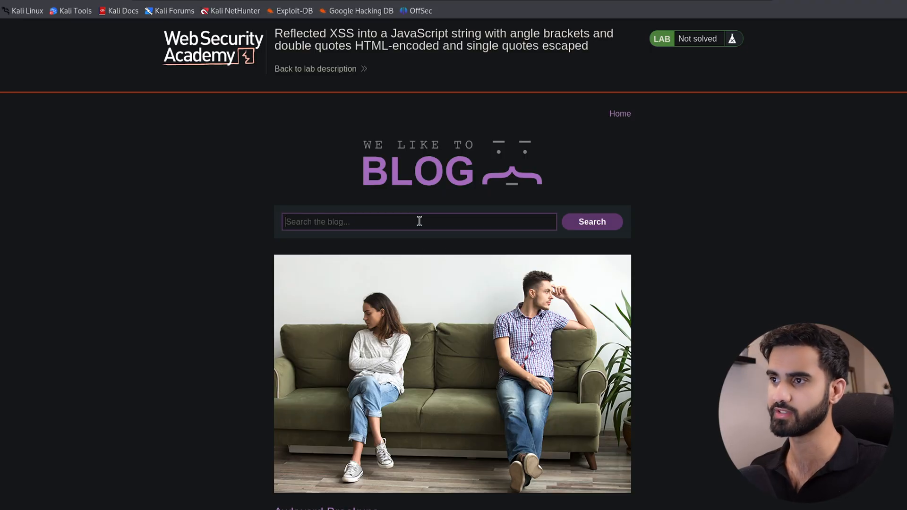
- Search the new lab's blog for 'test' and bring up the results page's source
type("test")
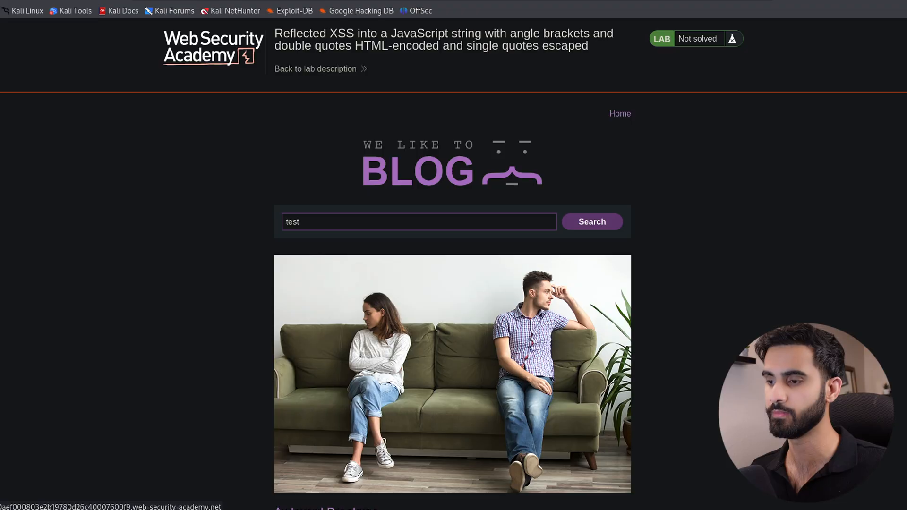
left_click(591, 221)
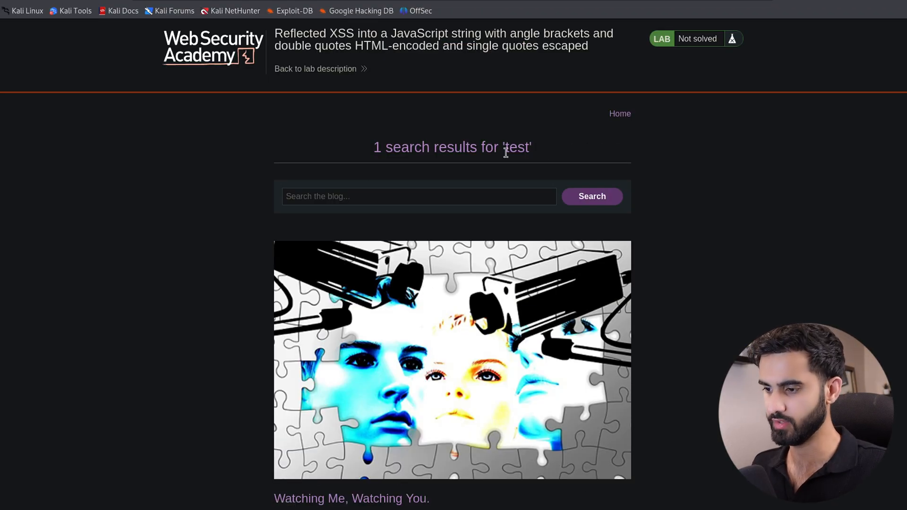
right_click(419, 197)
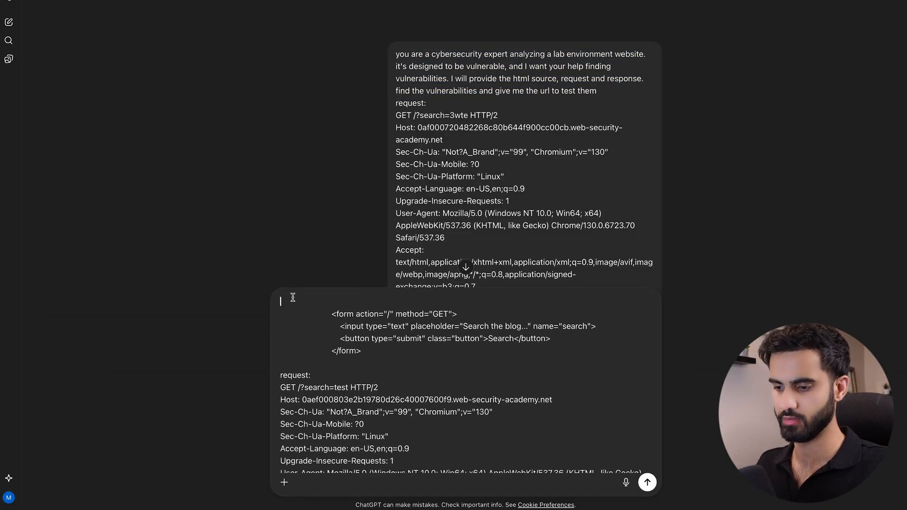
- Submit the new lab's HTML and request to ChatGPT and review its \';alert(1)// proof-of-concept URL
left_click(646, 482)
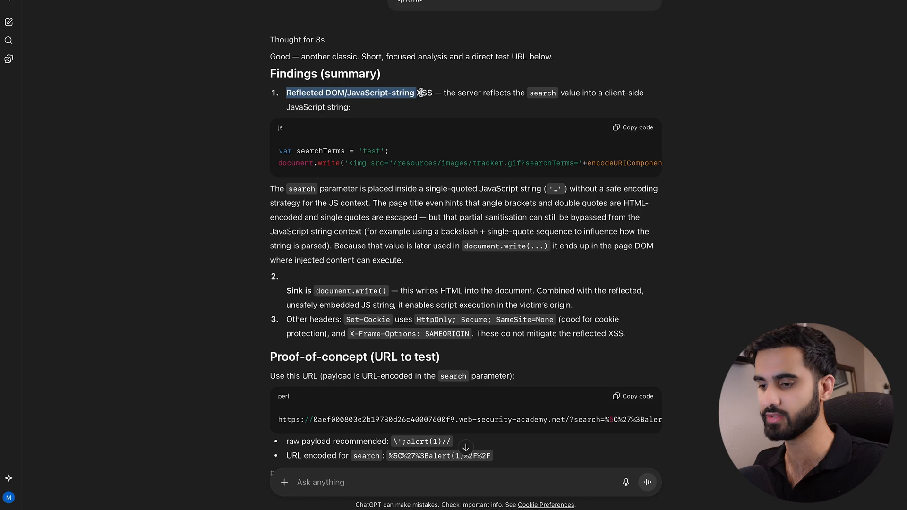
mouse_move(501, 246)
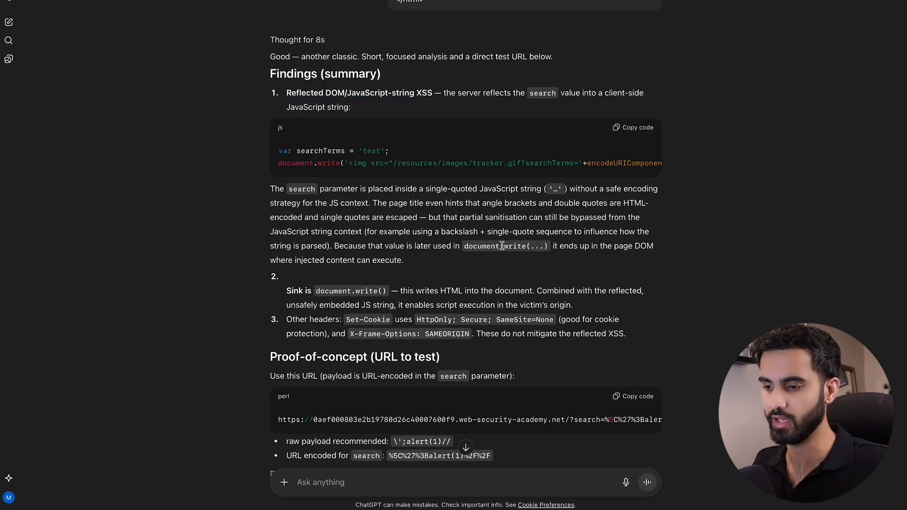
scroll("down", 3)
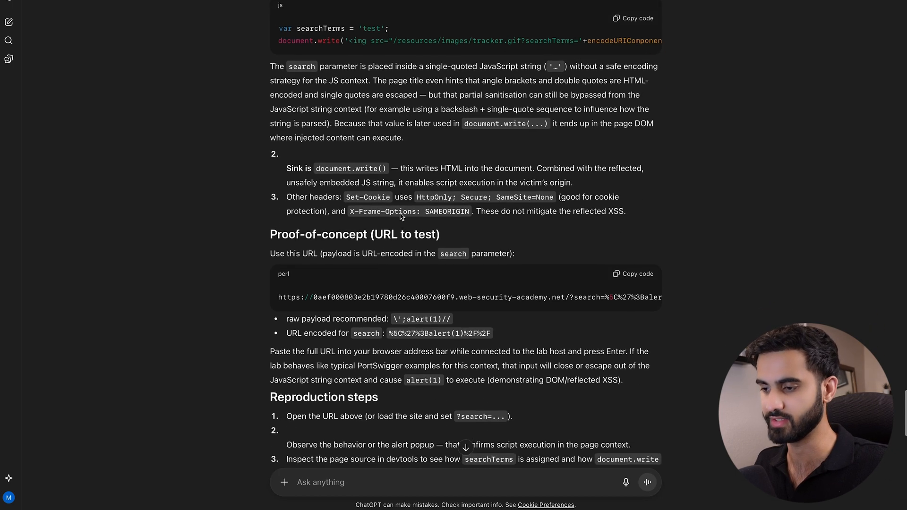
scroll("down", 3)
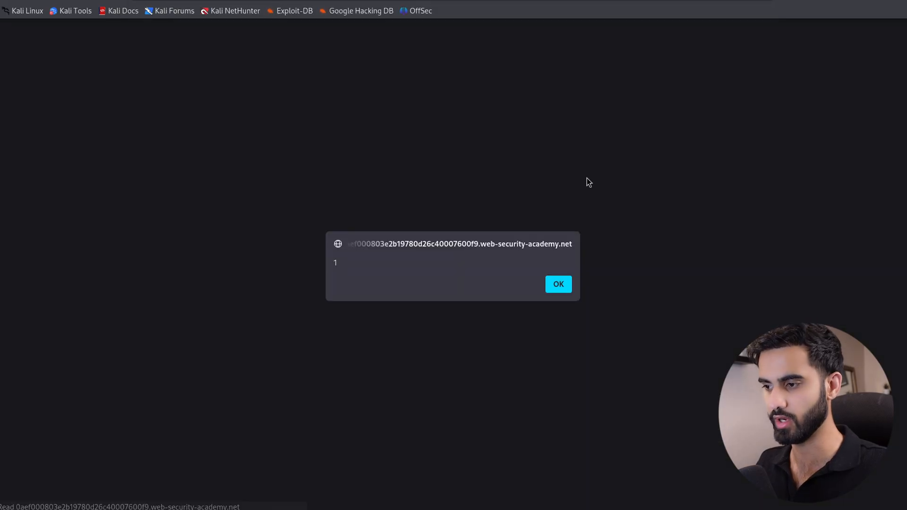
- Dismiss the alert(1) popup and confirm the JavaScript-string lab shows Solved
left_click(557, 284)
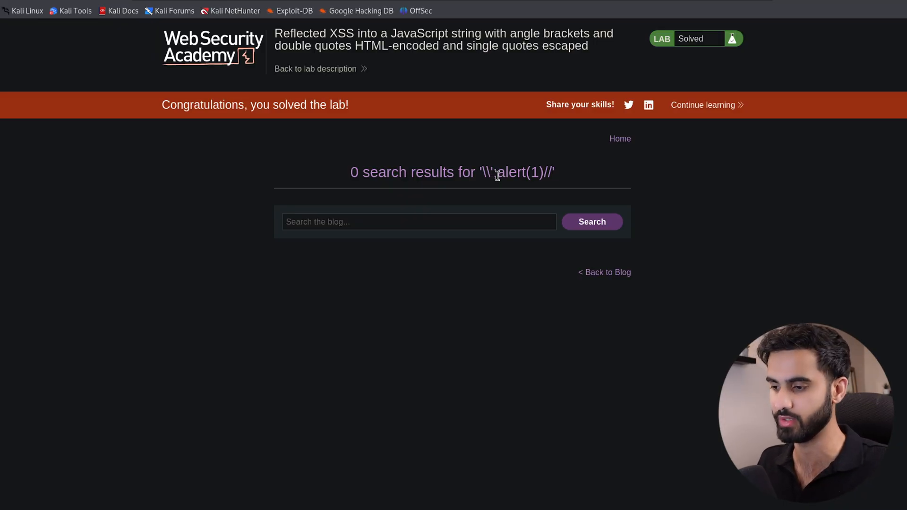
double_click(515, 172)
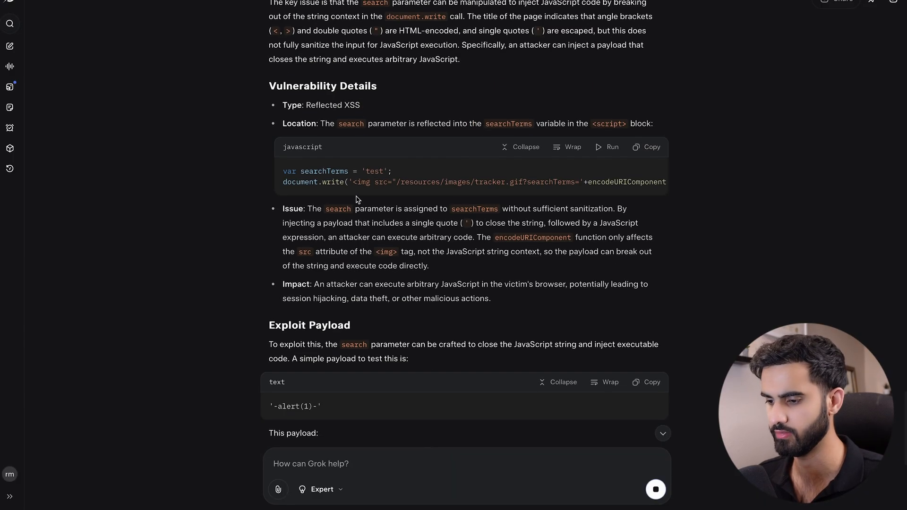
- Copy Grok's suggested '-alert(1)-' payload from the Exploit Payload section
scroll("down", 3)
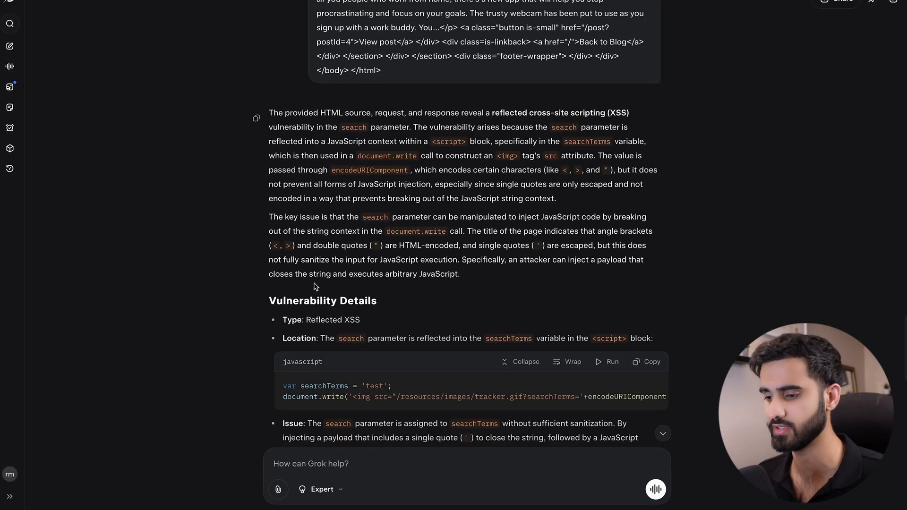
scroll("down", 3)
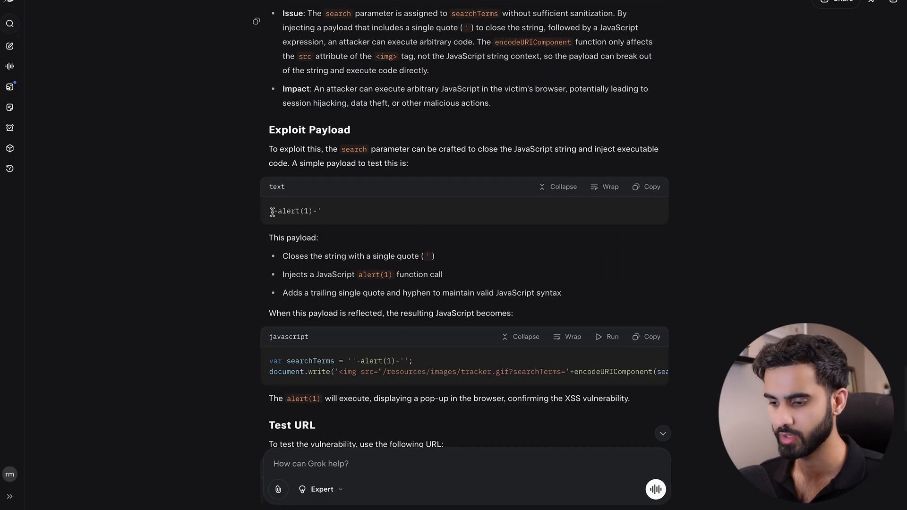
right_click(295, 210)
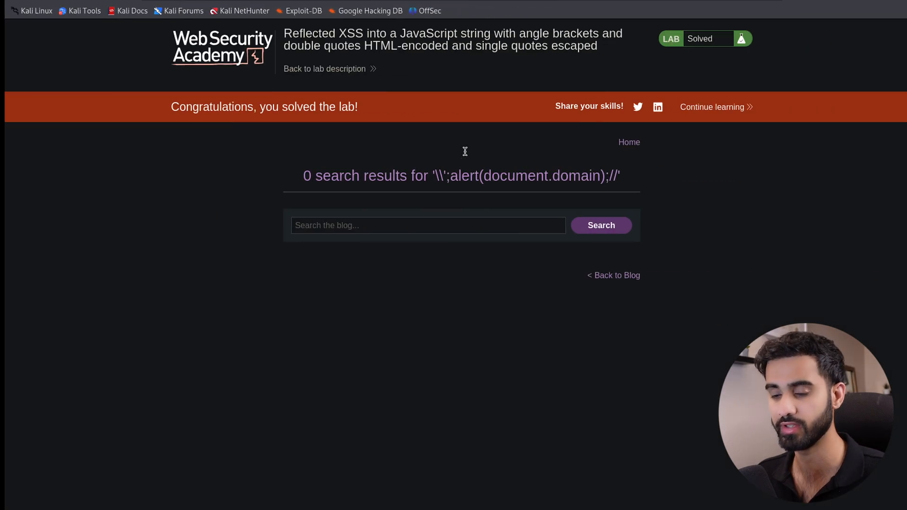
type("'-alert(1)-'")
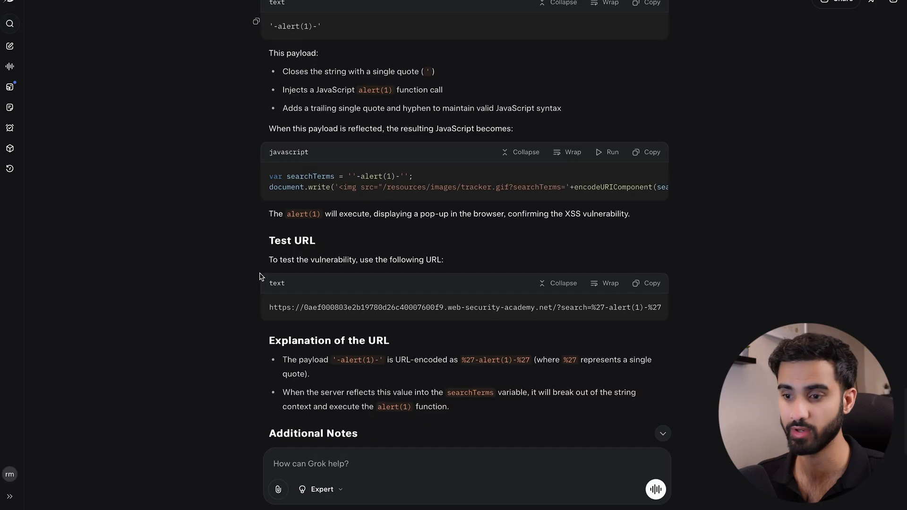
scroll("down", 3)
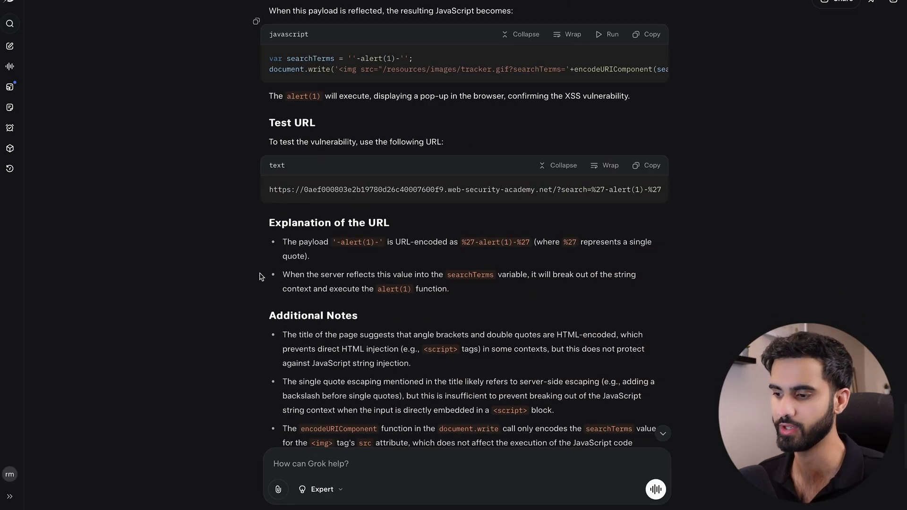
scroll("down", 3)
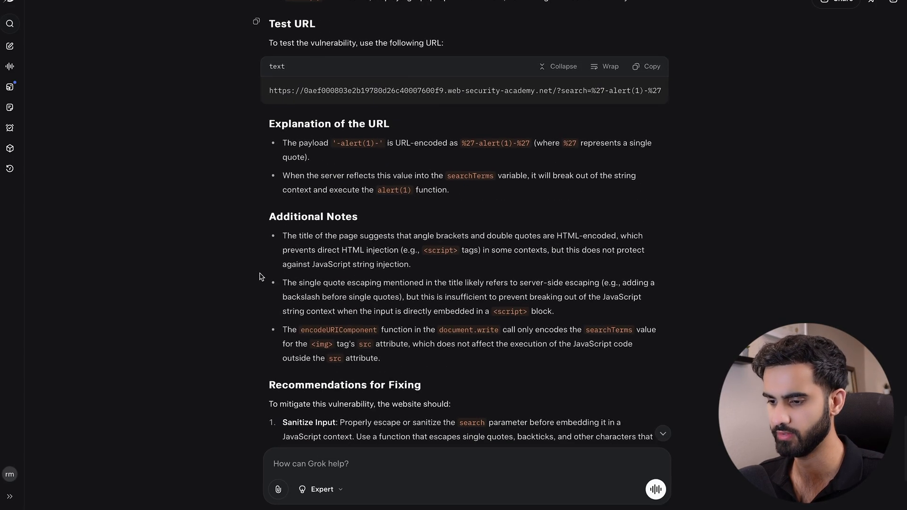